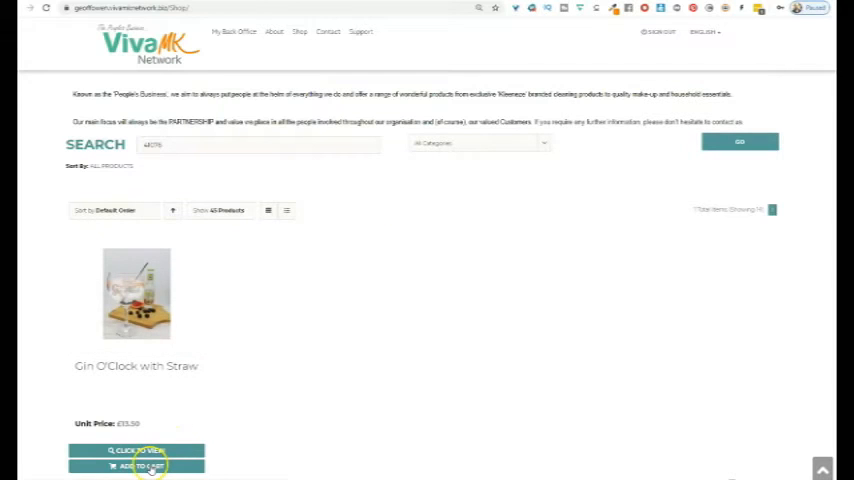
Add the Gin O'Clock with Straw product to the shopping cart
{"action": "left_click", "coordinate": [136, 466]}
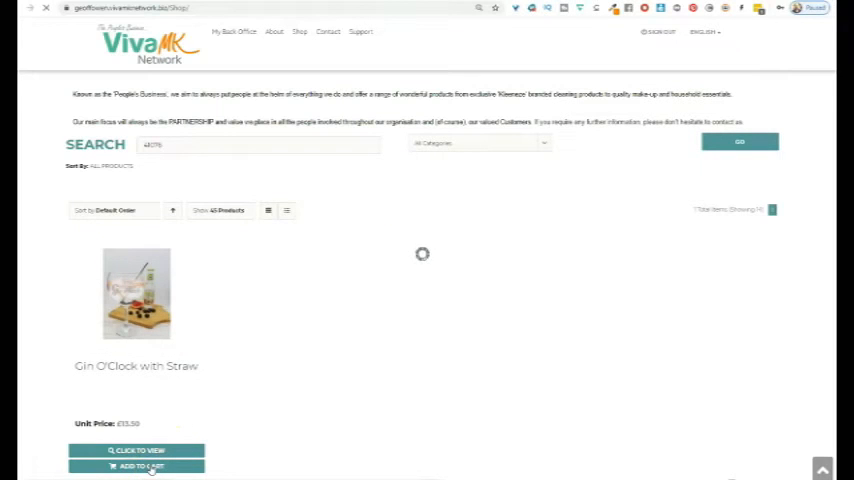
Proceed to checkout and complete the order, reaching the receipt page
{"action": "left_click", "coordinate": [136, 466]}
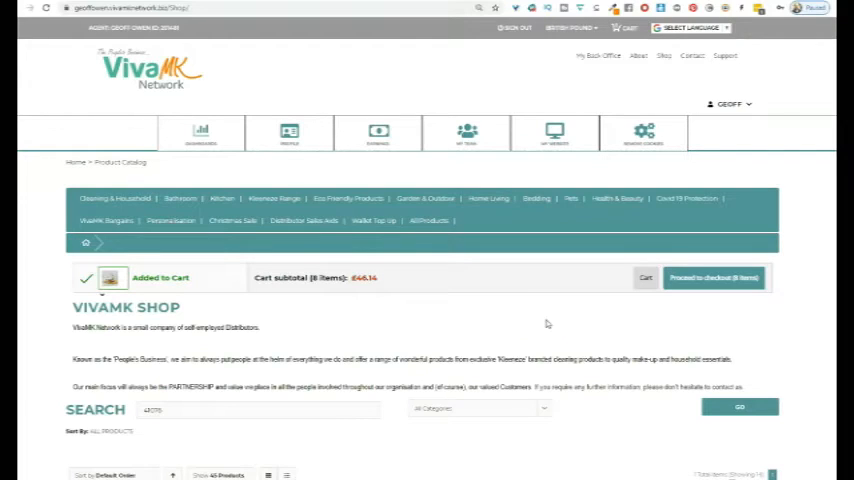
{"action": "mouse_move", "coordinate": [544, 322]}
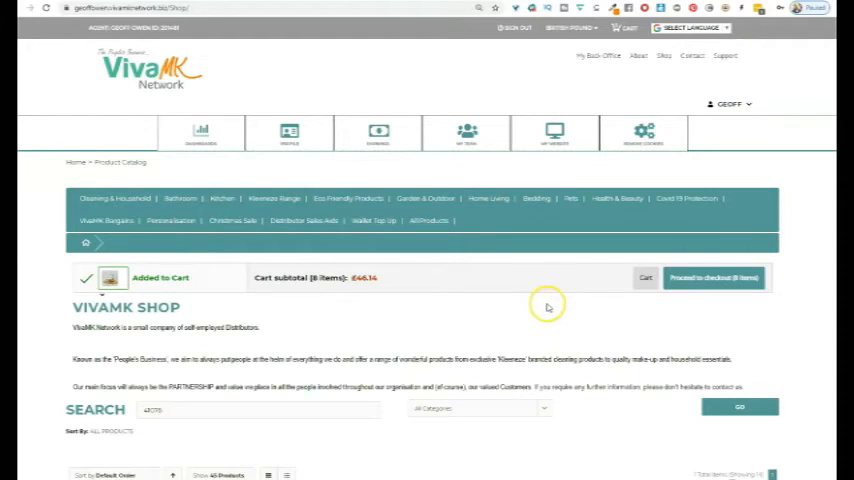
{"action": "mouse_move", "coordinate": [472, 300]}
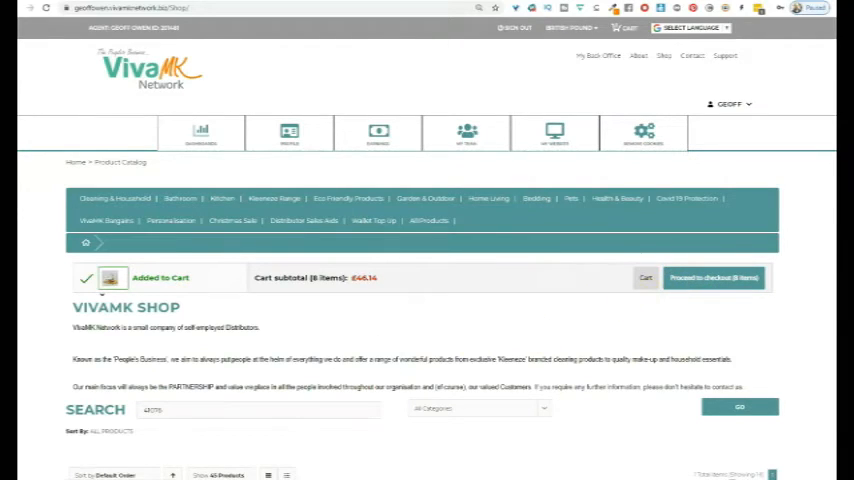
{"action": "left_click", "coordinate": [712, 276]}
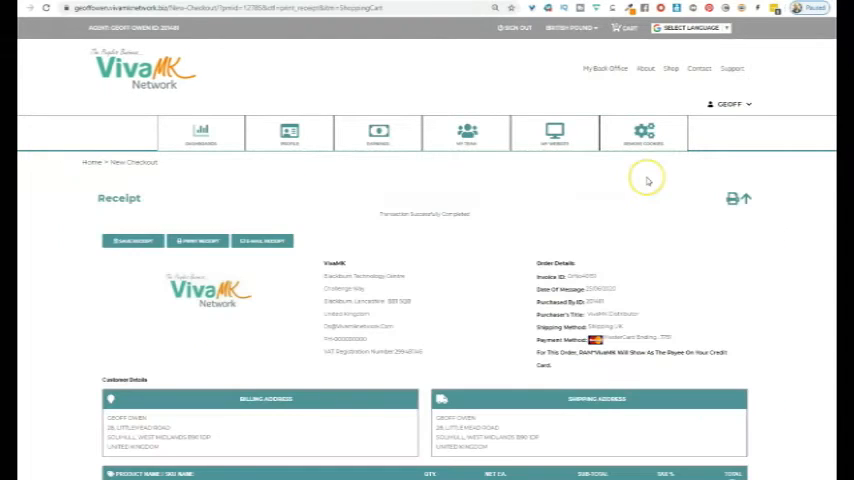